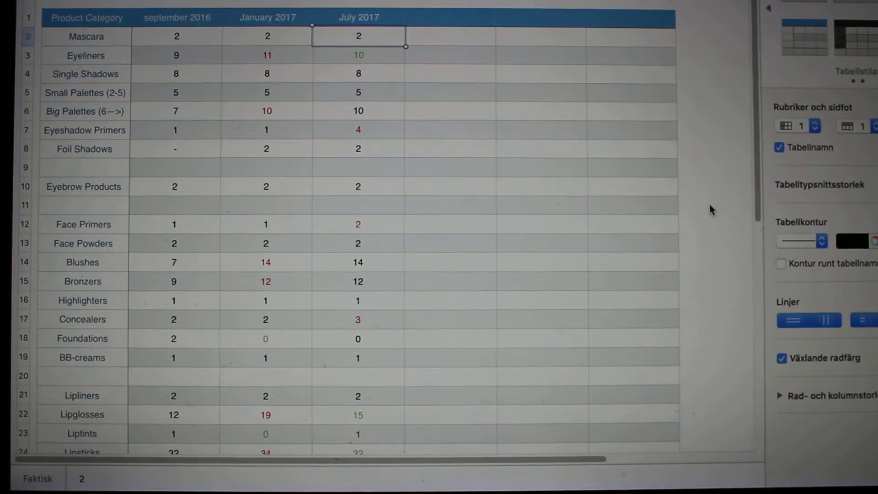
pyautogui.moveTo(709, 135)
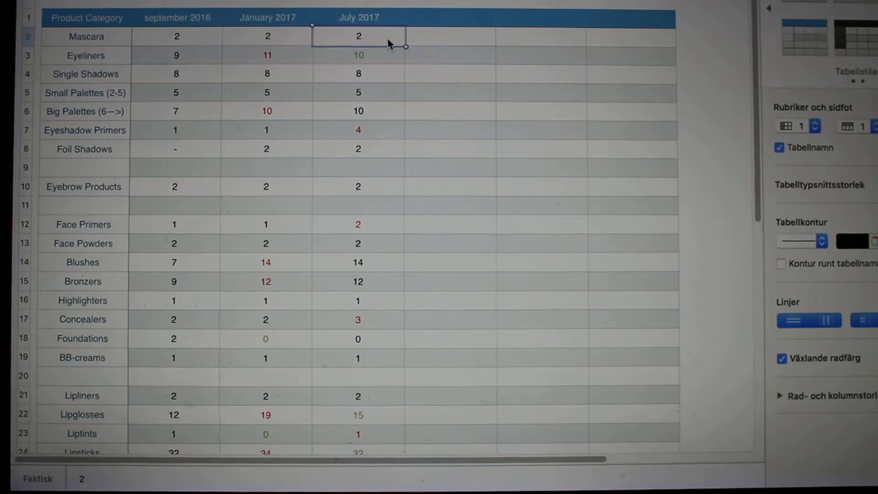
pyautogui.moveTo(275, 38)
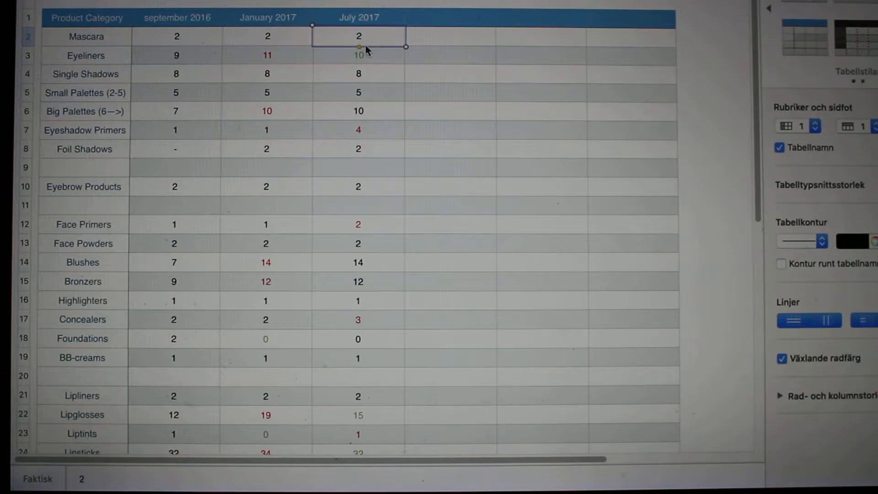
pyautogui.moveTo(379, 47)
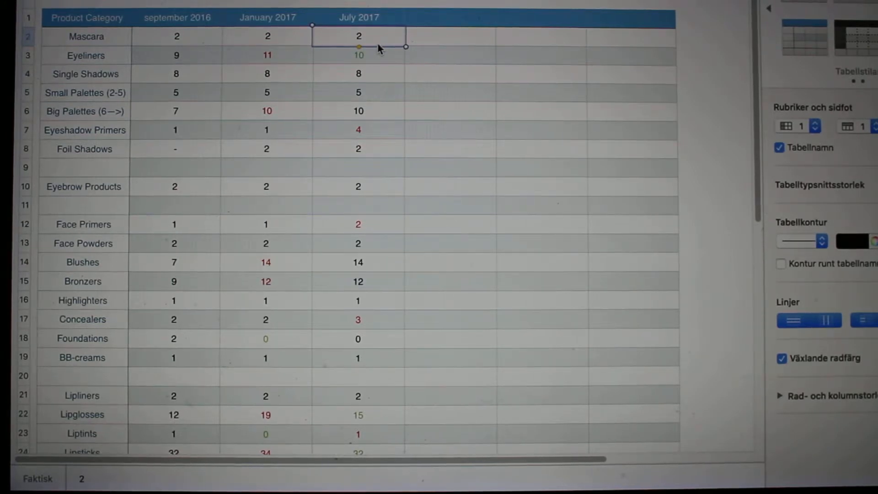
pyautogui.moveTo(381, 70)
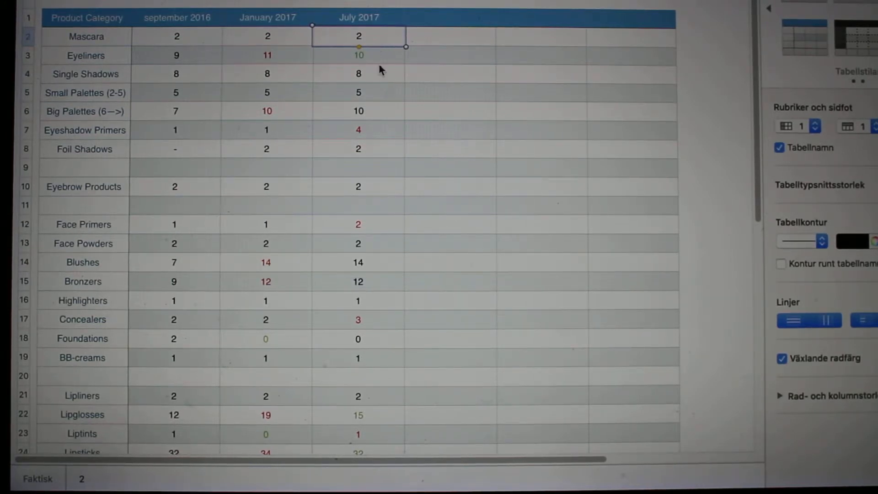
pyautogui.click(359, 55)
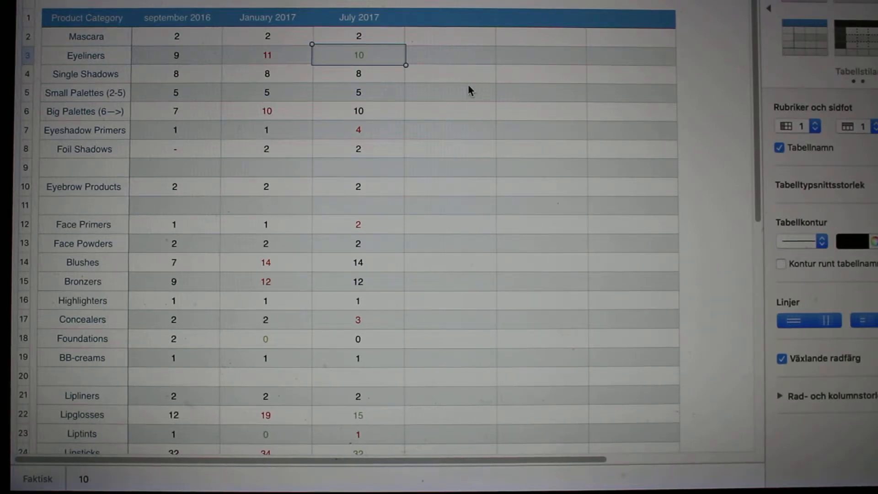
pyautogui.moveTo(325, 55)
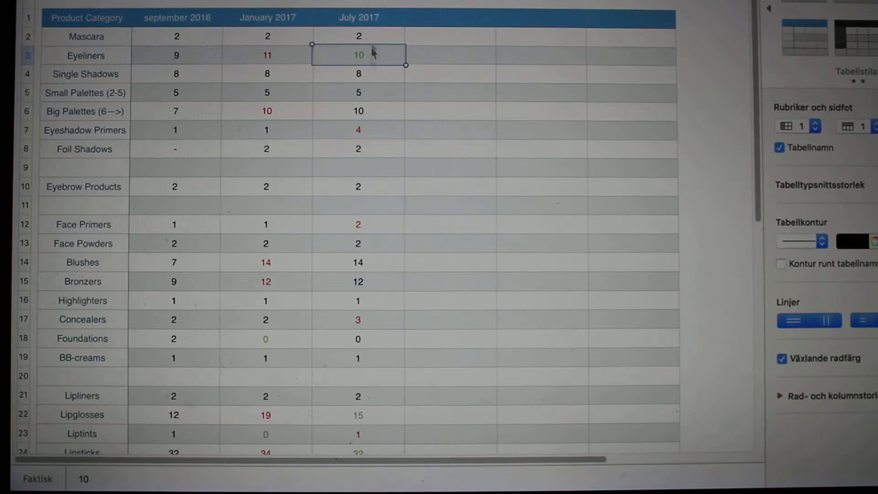
pyautogui.moveTo(384, 73)
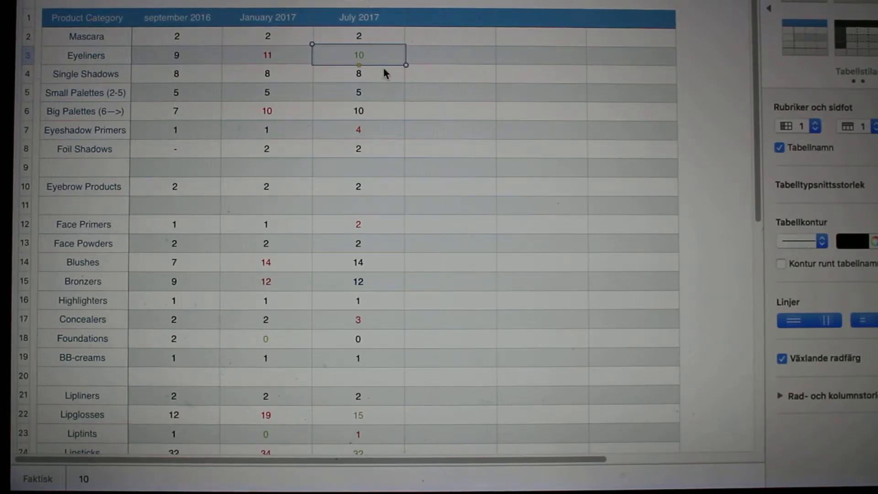
pyautogui.click(358, 73)
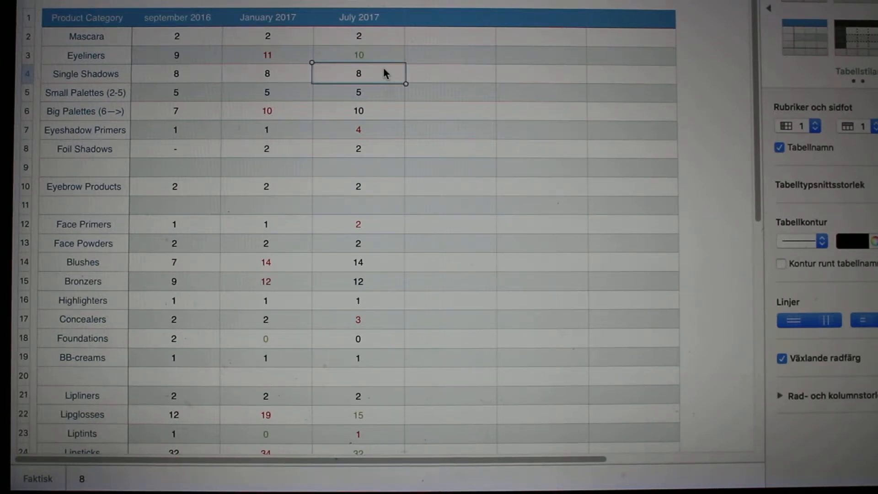
pyautogui.moveTo(388, 85)
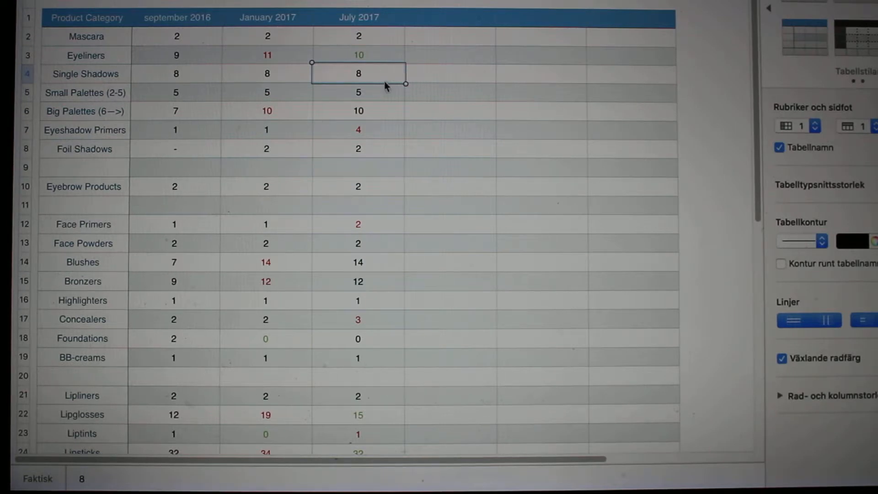
pyautogui.click(359, 92)
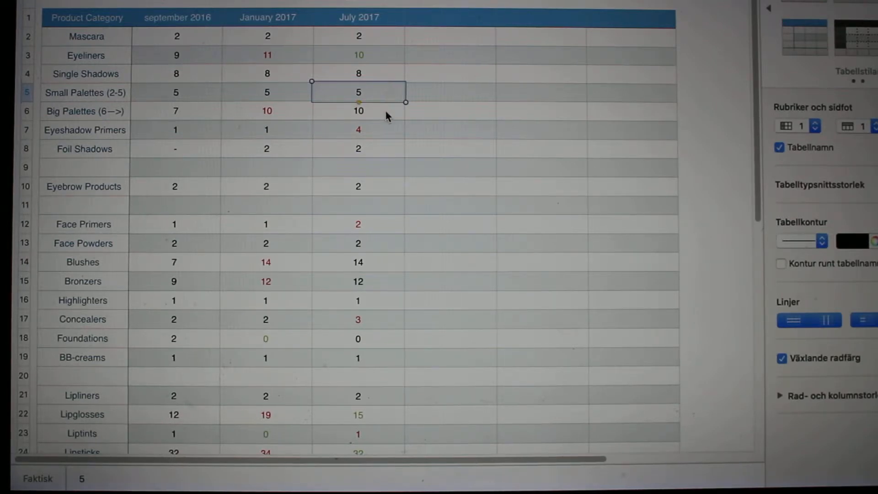
pyautogui.click(357, 110)
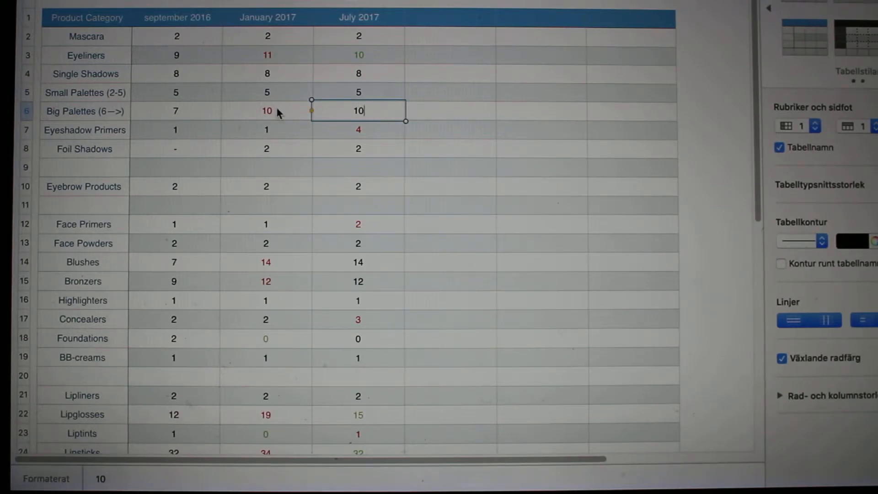
pyautogui.moveTo(196, 115)
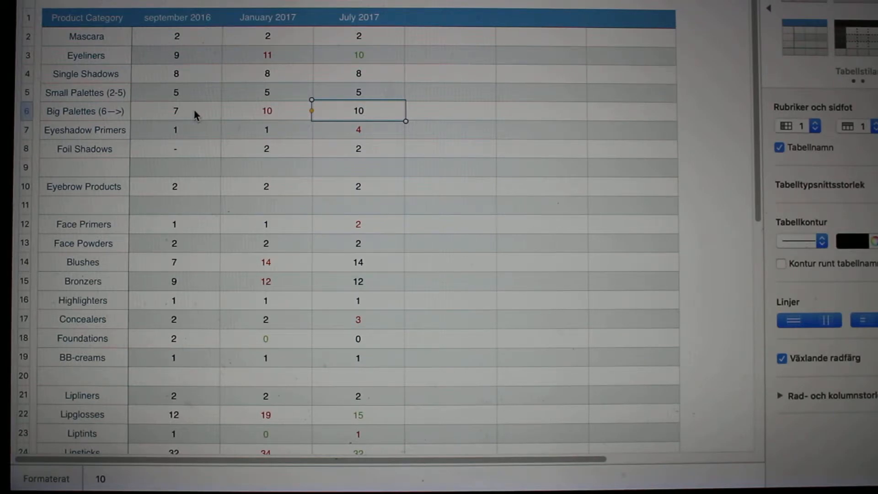
pyautogui.moveTo(384, 110)
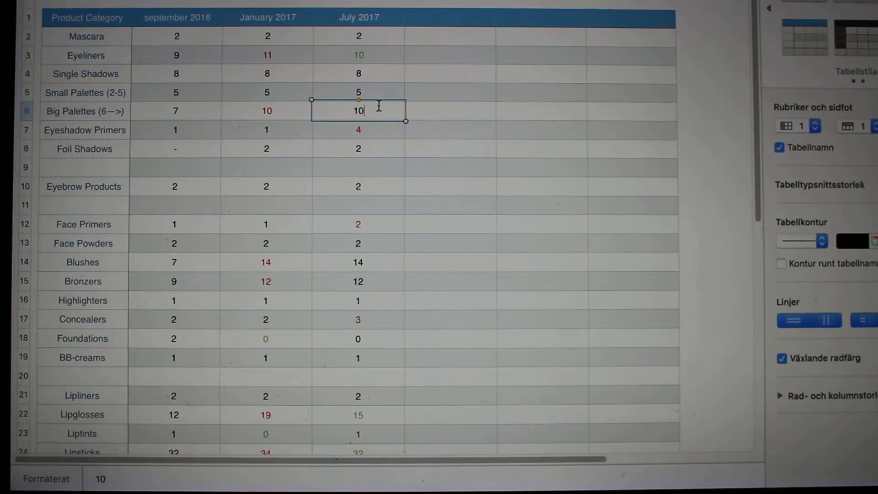
pyautogui.moveTo(285, 139)
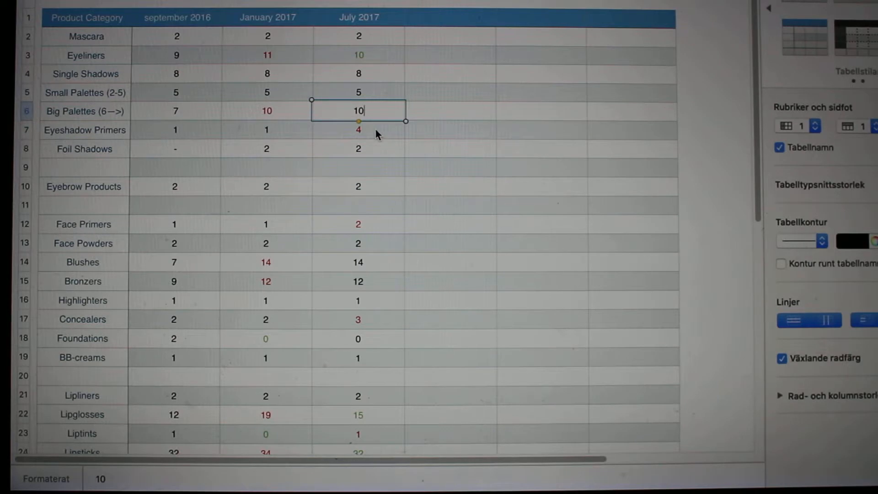
pyautogui.moveTo(380, 132)
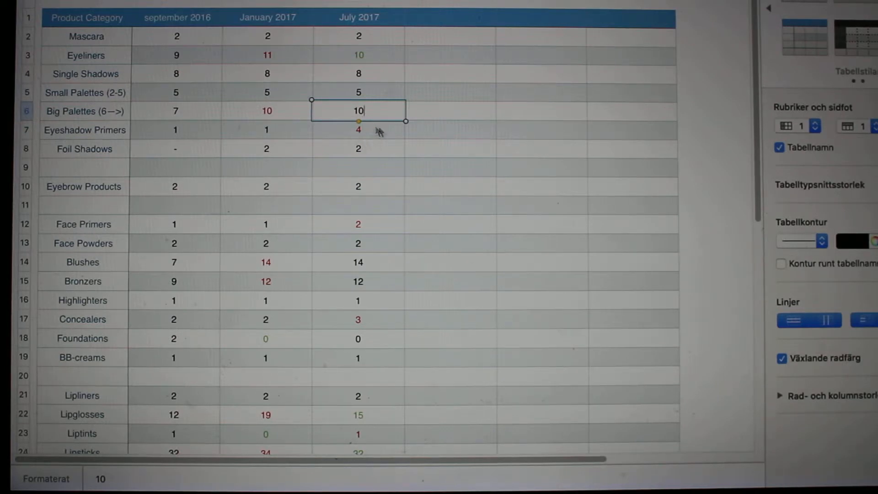
pyautogui.moveTo(367, 139)
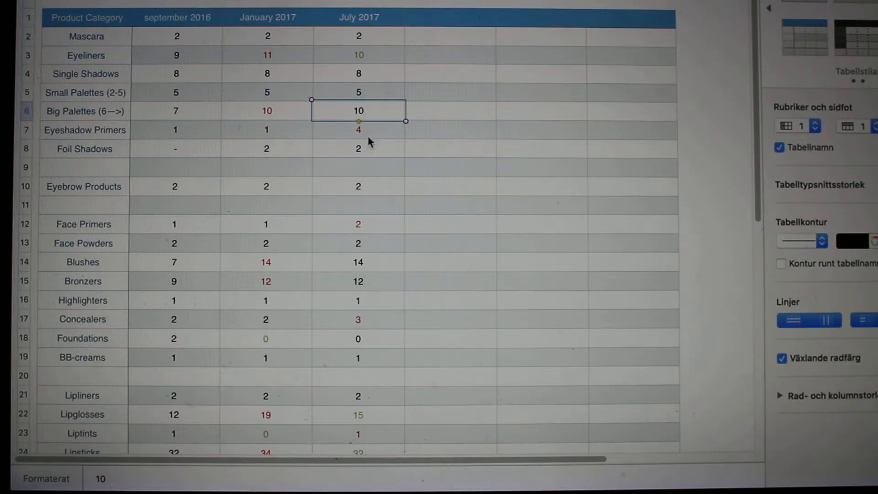
pyautogui.click(358, 149)
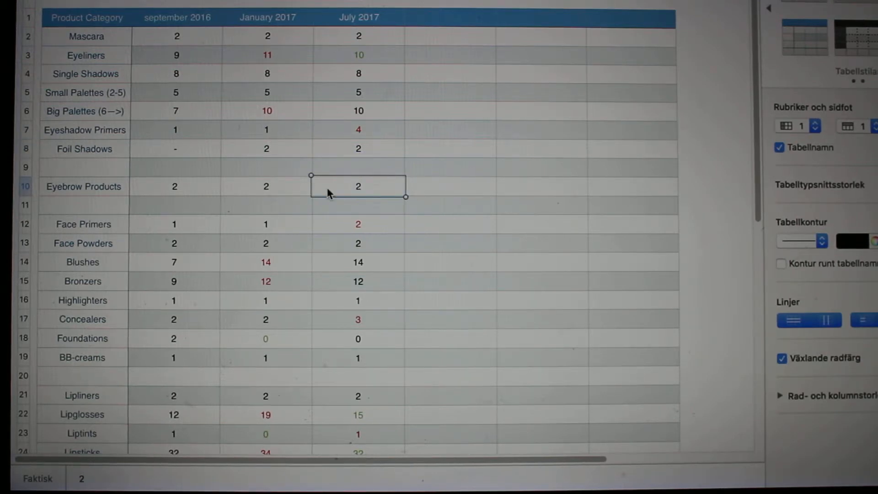
pyautogui.moveTo(371, 195)
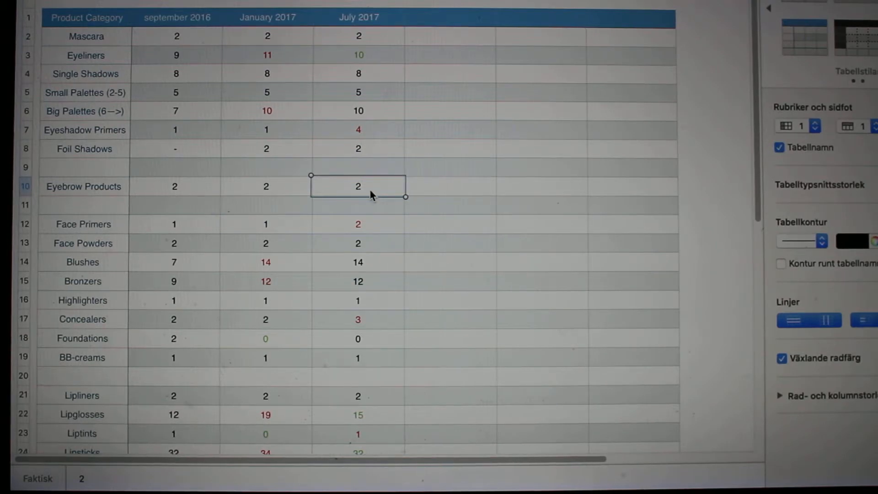
pyautogui.click(357, 224)
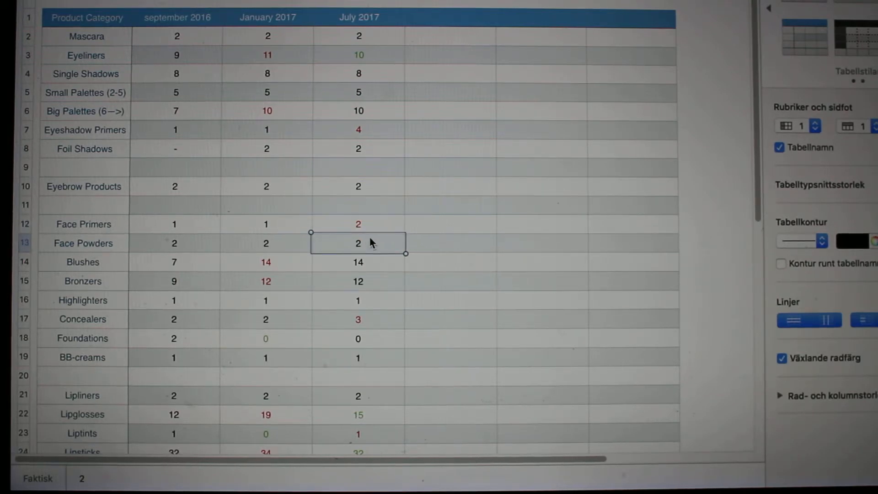
pyautogui.moveTo(357, 257)
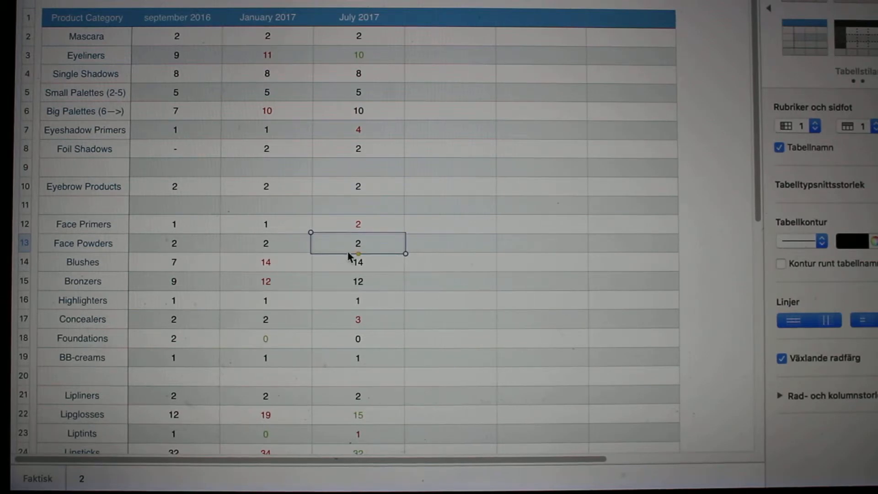
pyautogui.moveTo(373, 255)
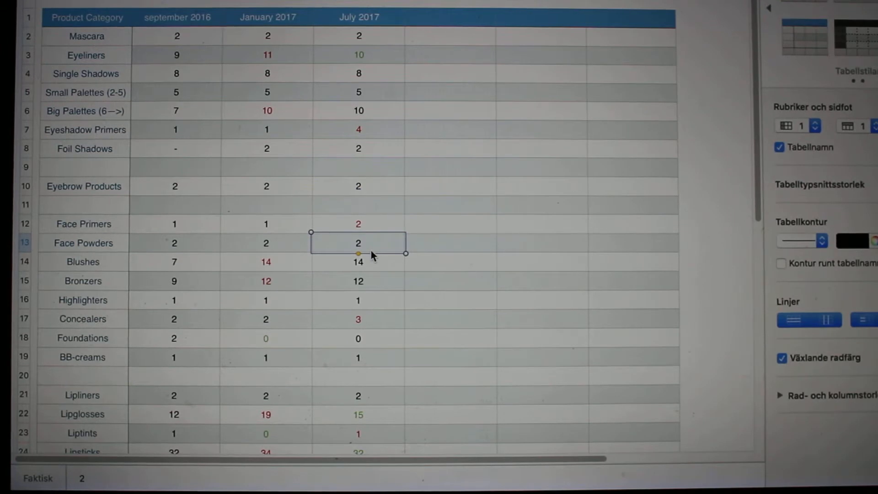
pyautogui.click(359, 261)
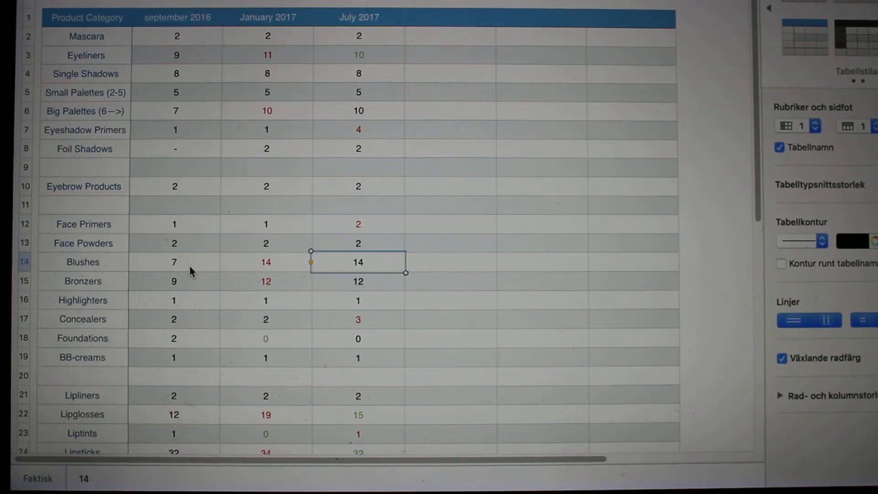
pyautogui.moveTo(247, 269)
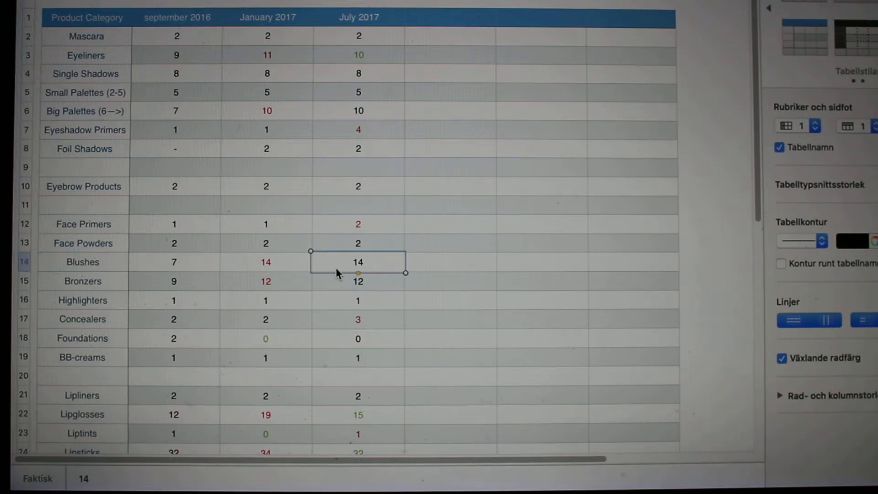
pyautogui.click(357, 281)
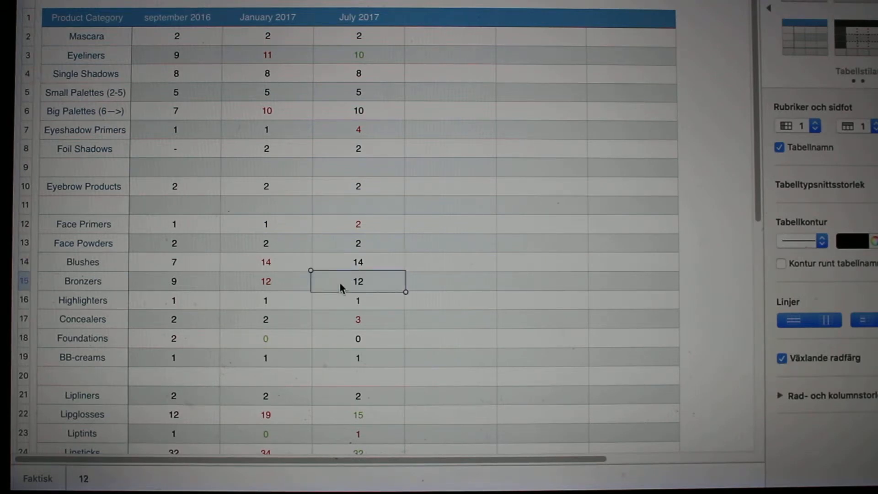
pyautogui.moveTo(266, 283)
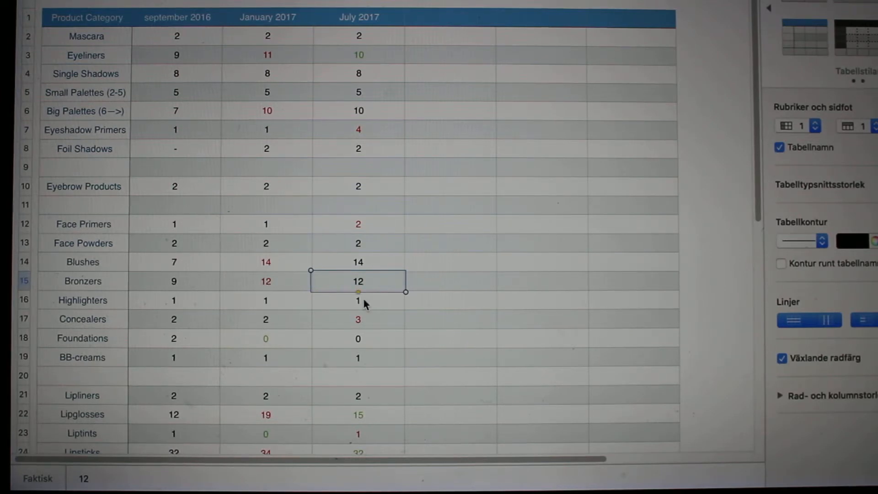
pyautogui.click(358, 300)
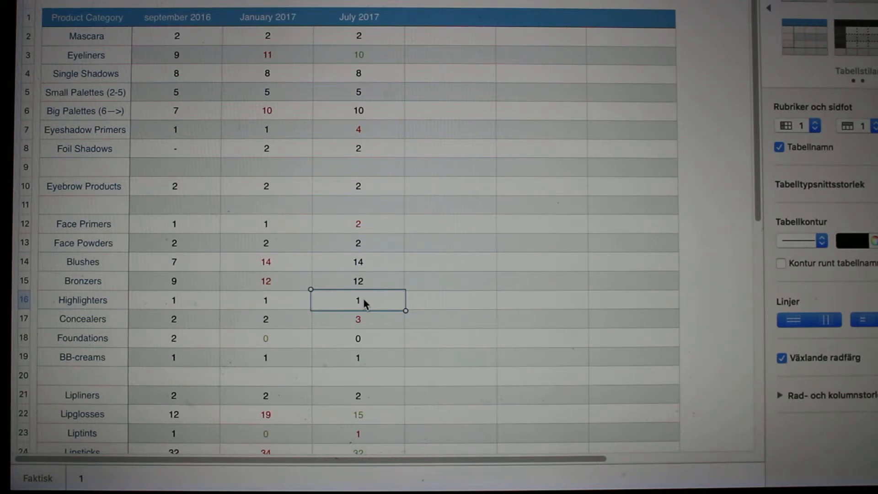
pyautogui.click(357, 319)
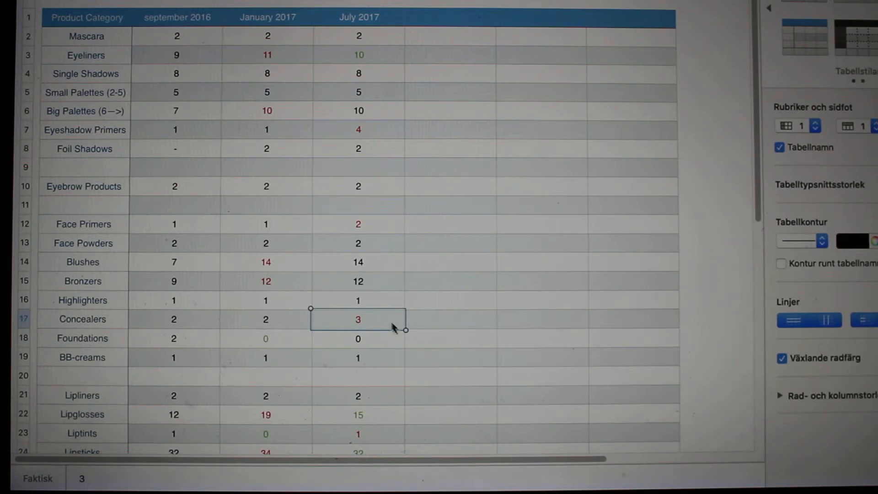
pyautogui.moveTo(401, 340)
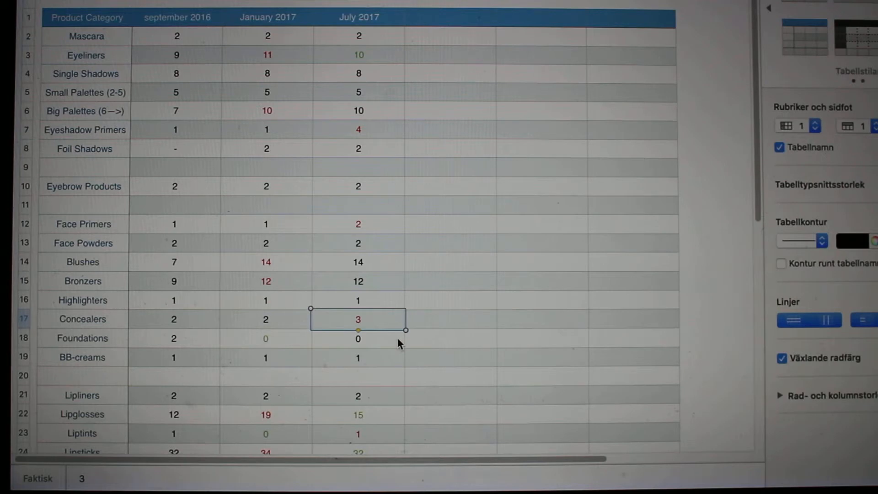
pyautogui.click(358, 338)
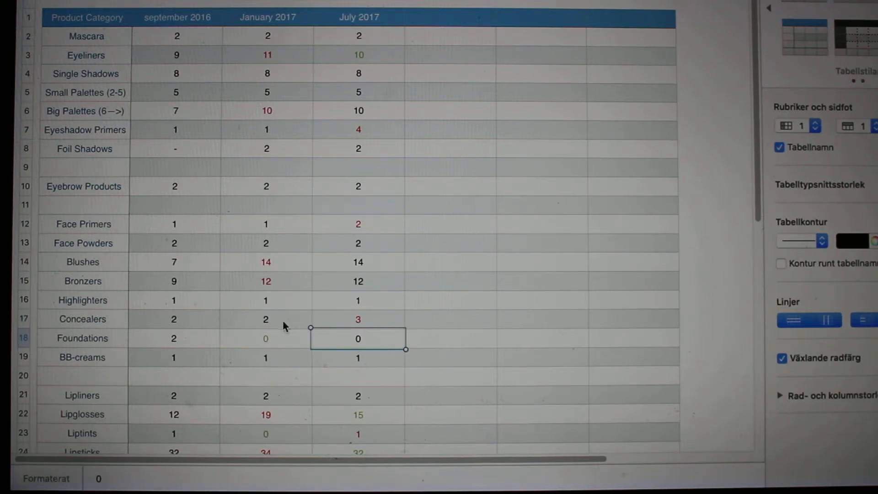
pyautogui.moveTo(202, 347)
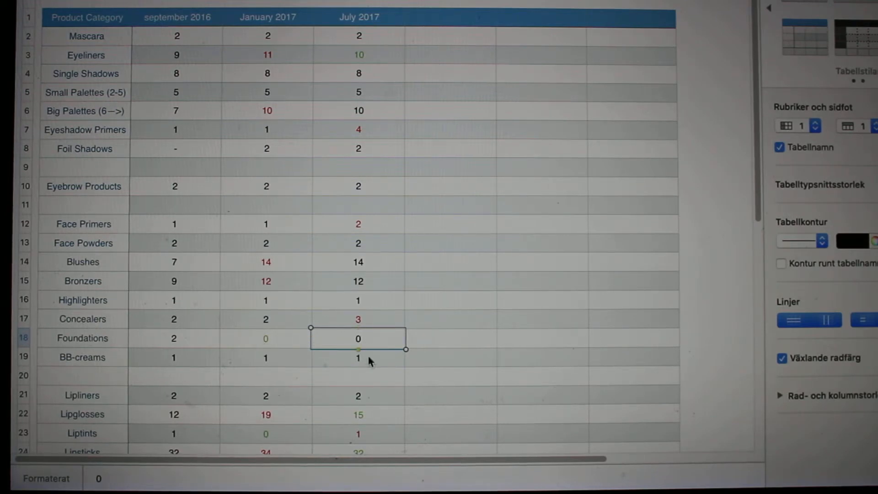
pyautogui.click(358, 356)
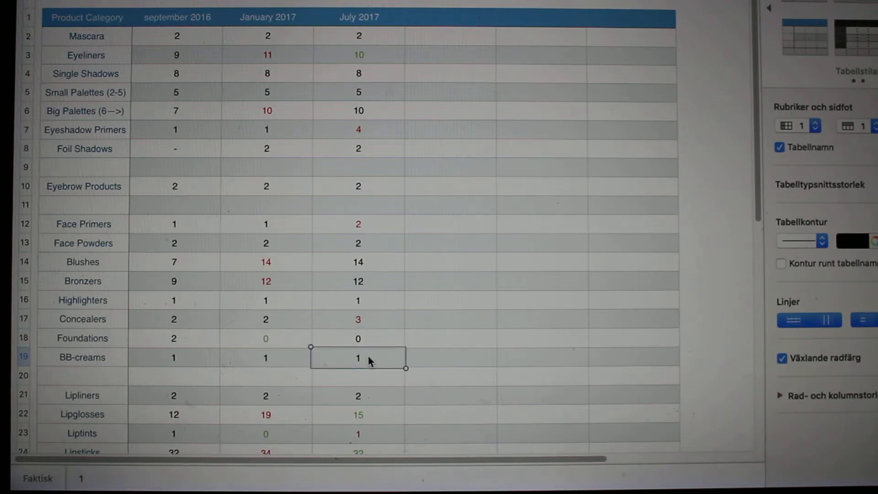
pyautogui.scroll(-3)
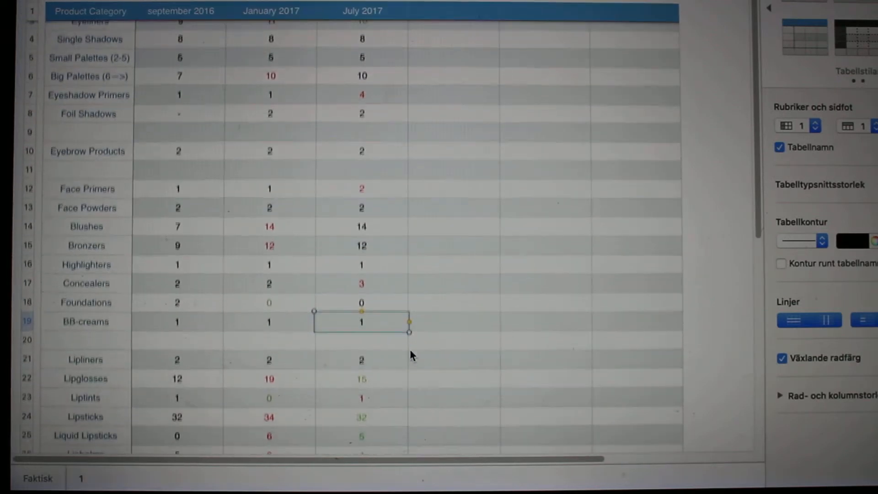
pyautogui.scroll(-3)
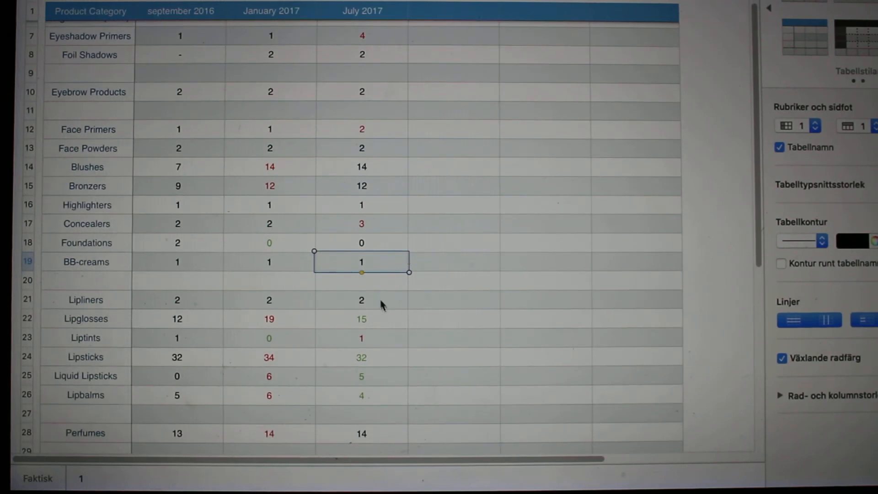
pyautogui.click(361, 299)
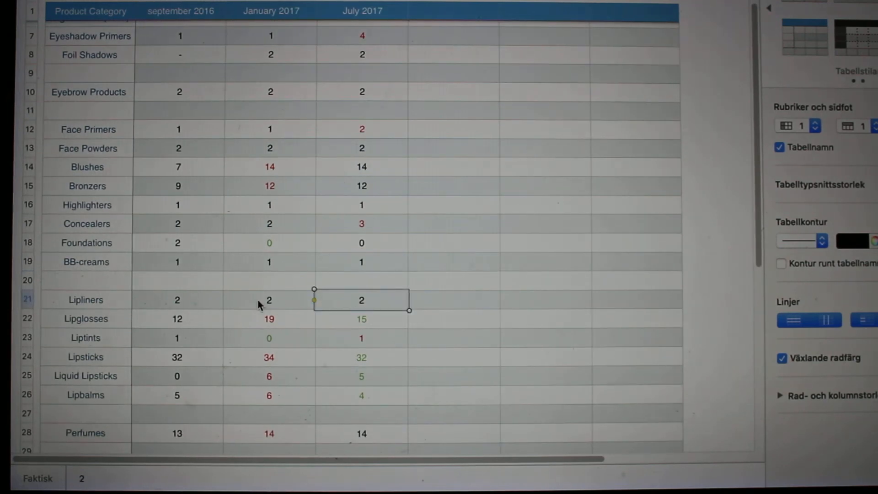
pyautogui.moveTo(383, 304)
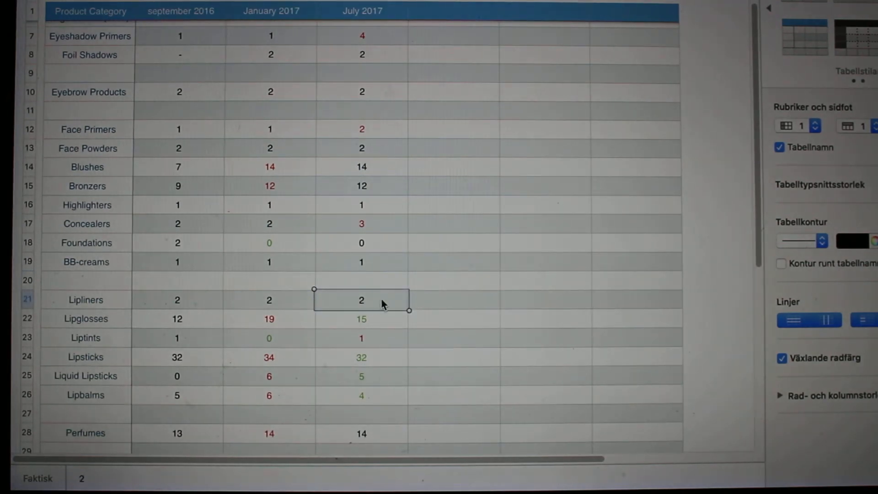
pyautogui.click(361, 319)
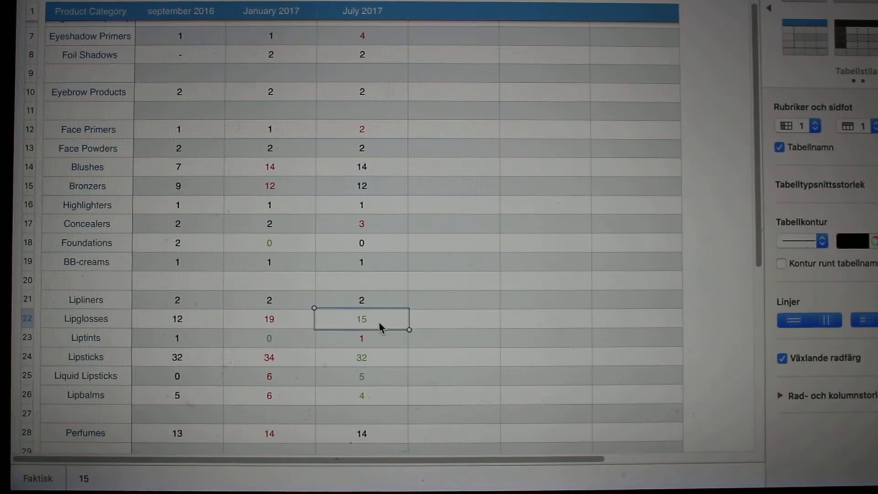
pyautogui.moveTo(283, 322)
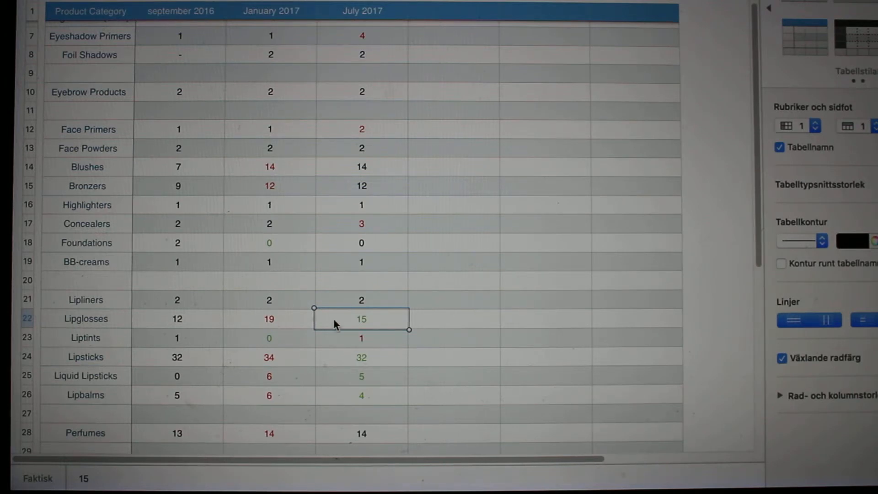
pyautogui.moveTo(367, 329)
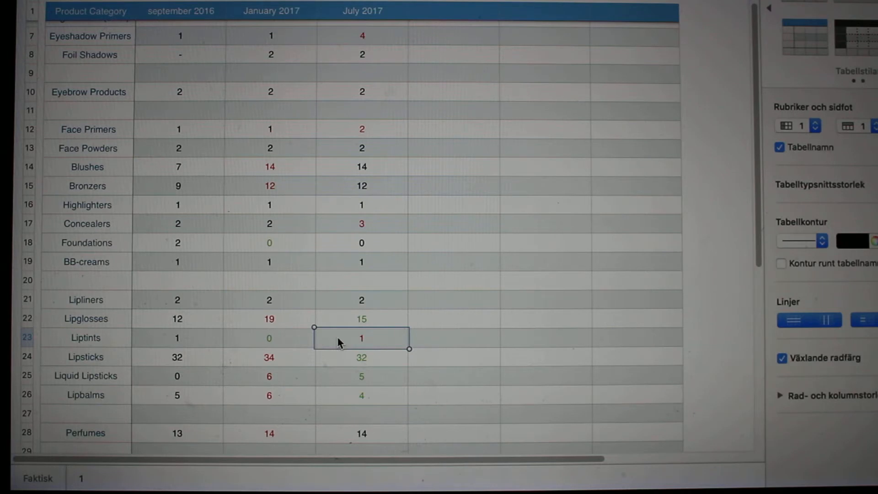
pyautogui.click(361, 357)
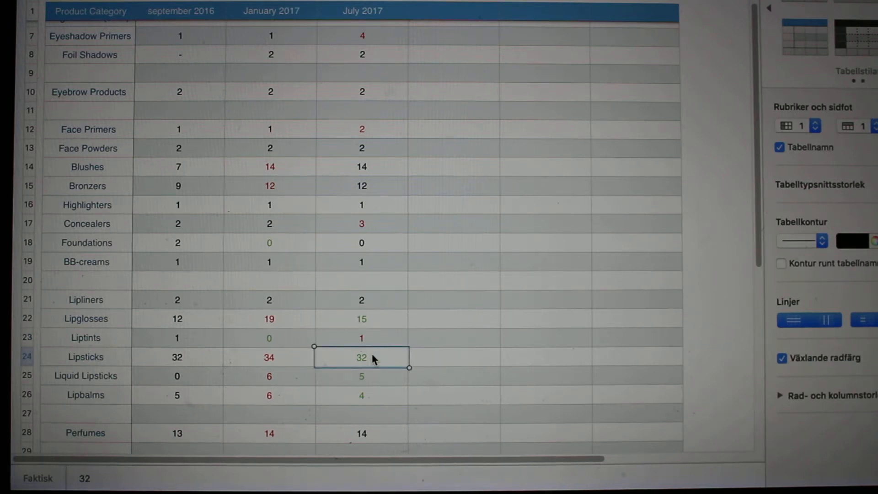
pyautogui.moveTo(280, 357)
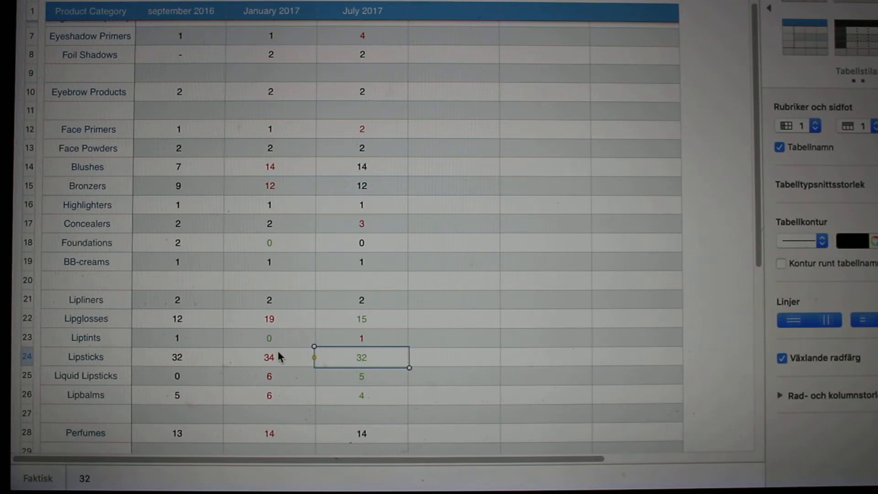
pyautogui.moveTo(377, 364)
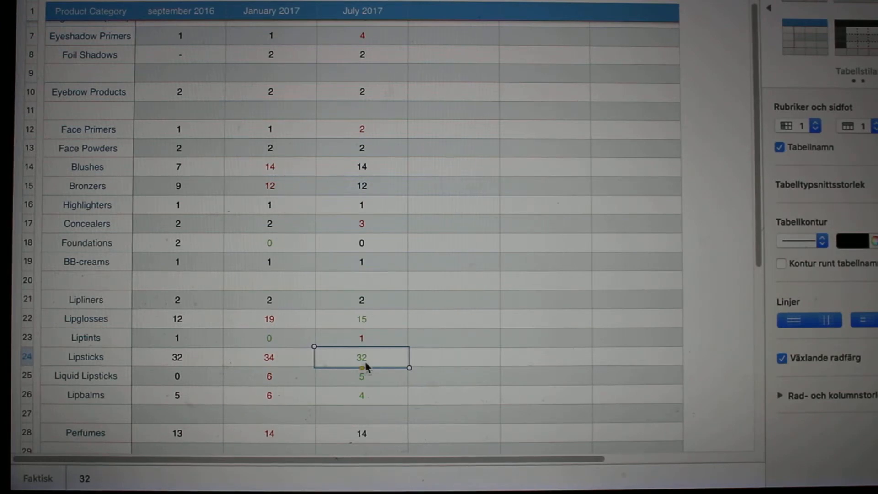
pyautogui.moveTo(369, 367)
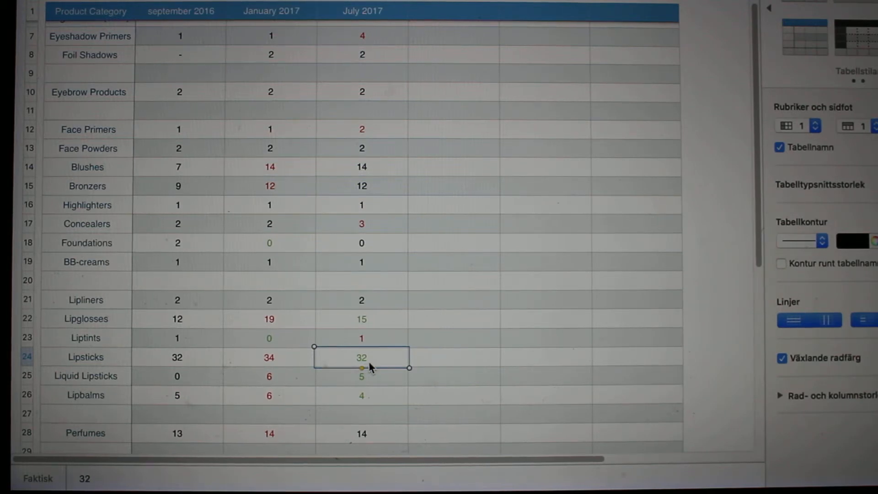
pyautogui.moveTo(374, 384)
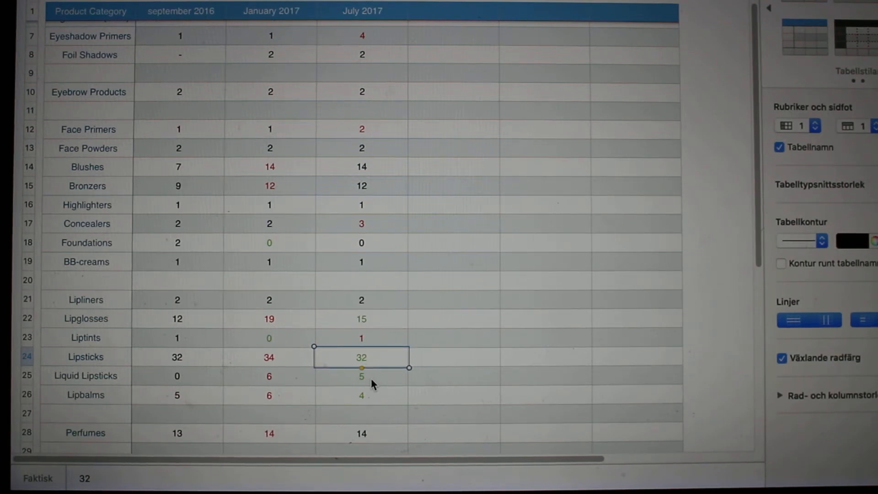
pyautogui.click(361, 376)
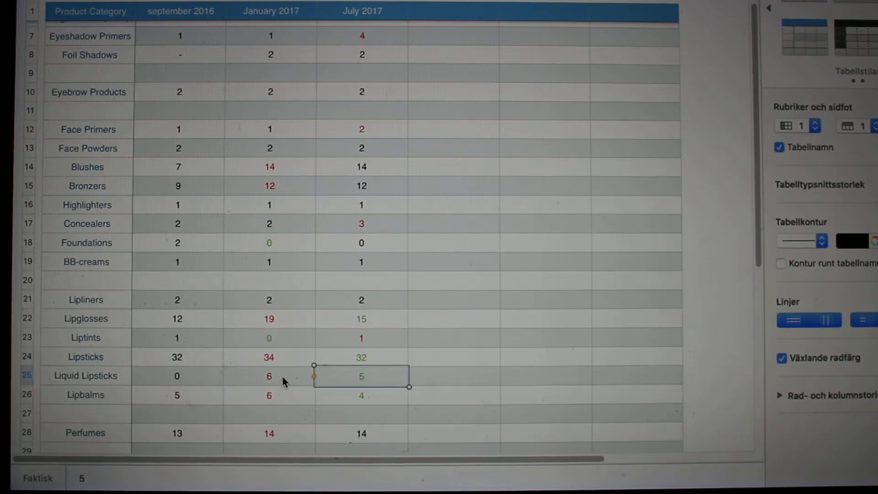
pyautogui.moveTo(322, 387)
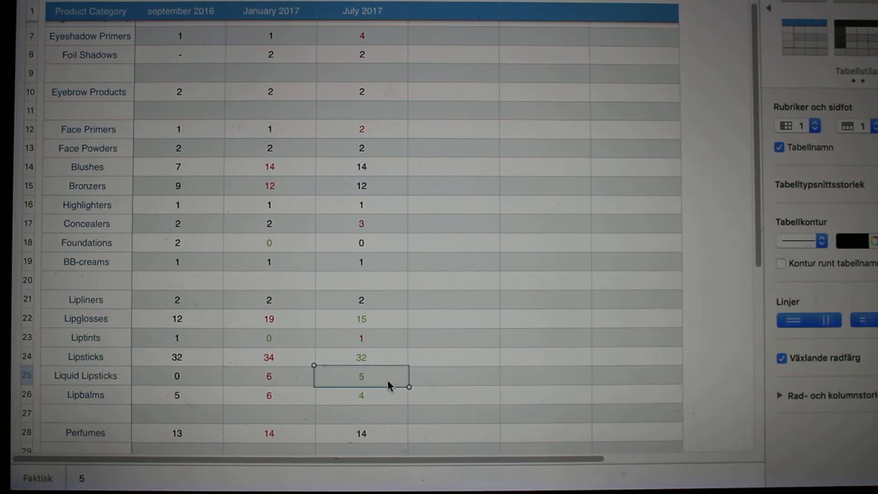
pyautogui.scroll(-3)
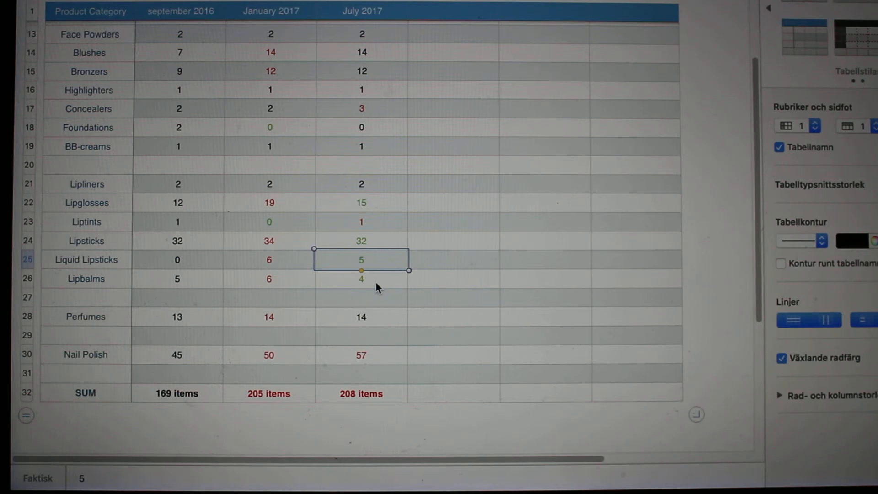
pyautogui.scroll(3)
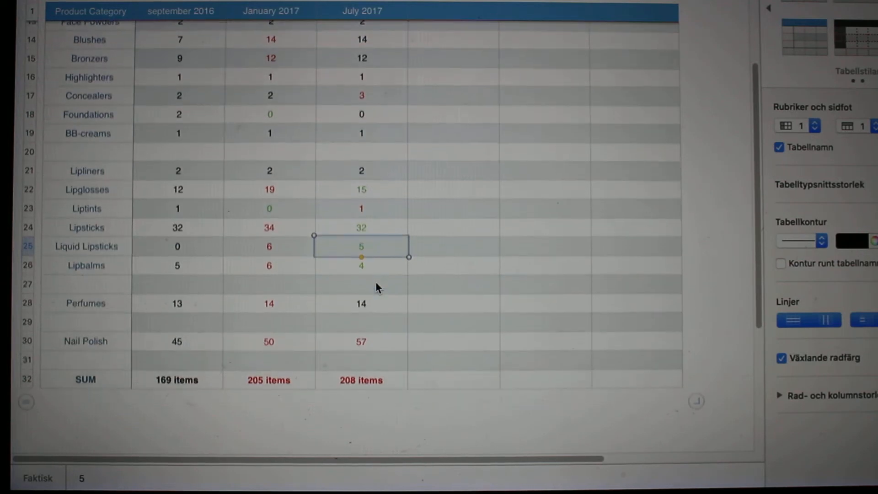
pyautogui.click(361, 292)
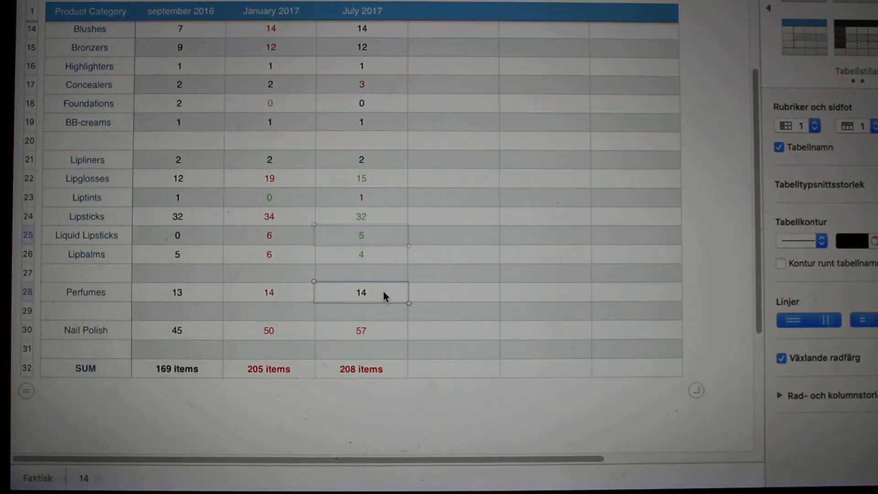
pyautogui.scroll(3)
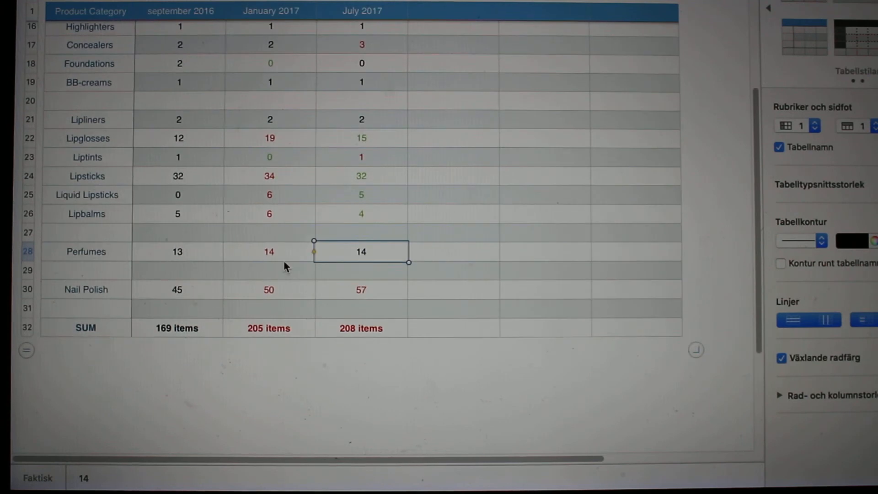
pyautogui.moveTo(362, 260)
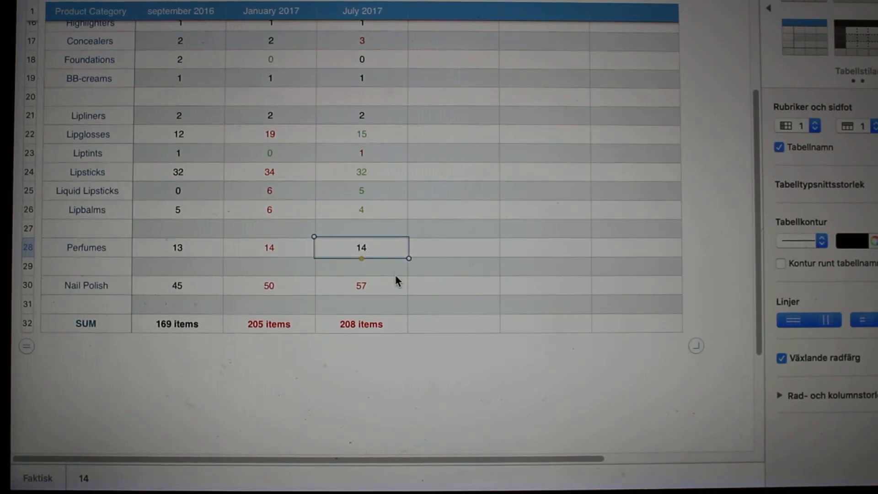
pyautogui.click(361, 285)
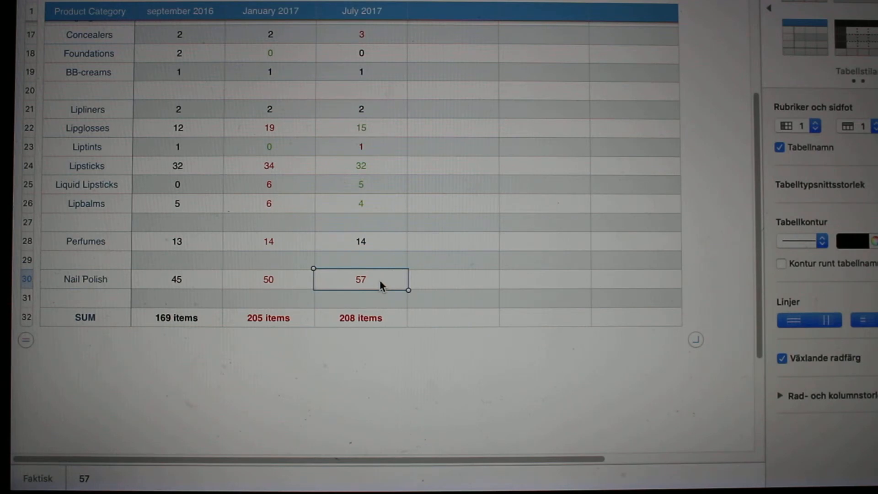
pyautogui.moveTo(246, 319)
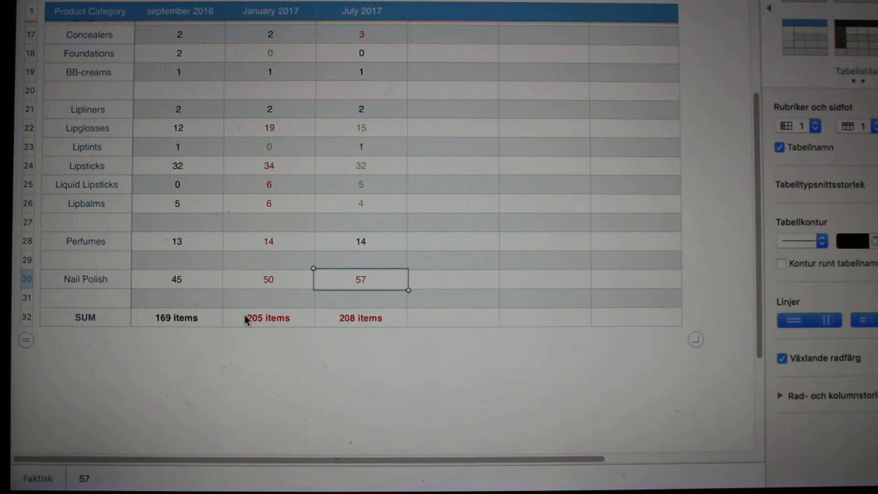
pyautogui.moveTo(177, 333)
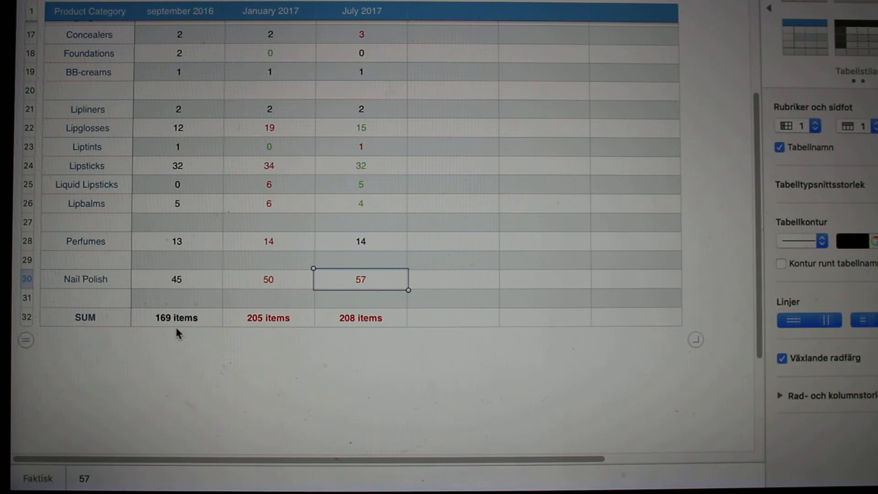
pyautogui.moveTo(186, 336)
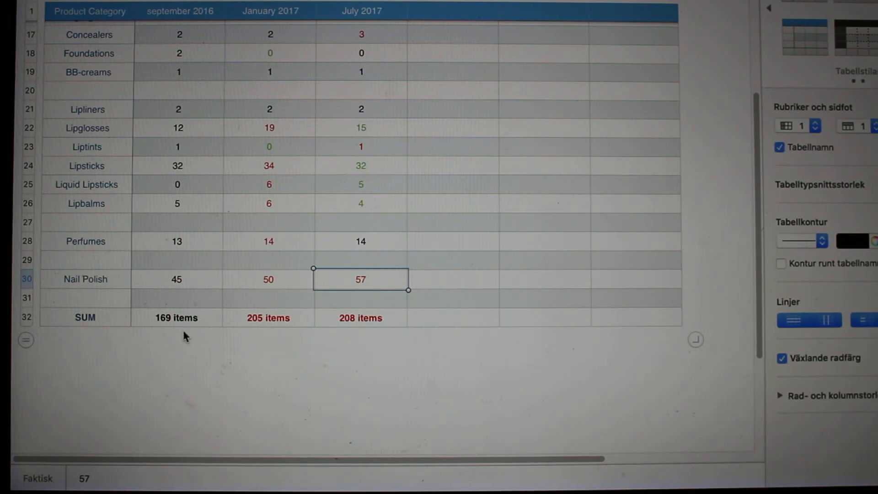
pyautogui.moveTo(275, 329)
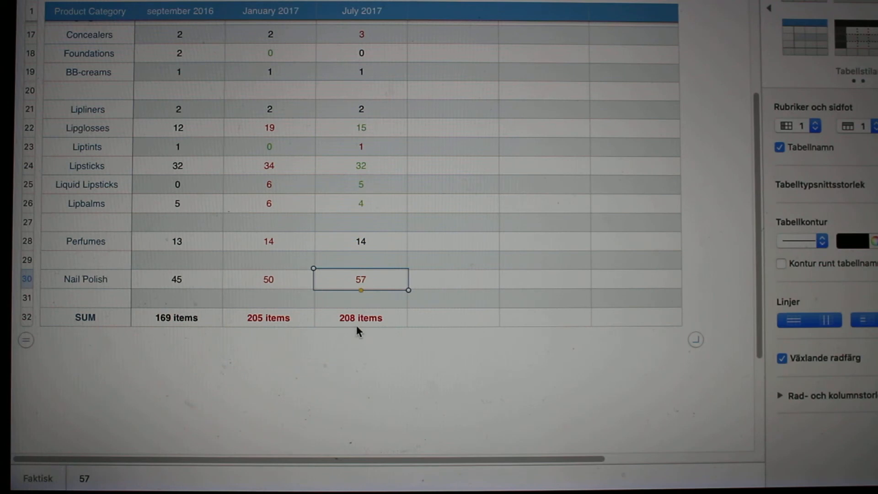
pyautogui.click(360, 317)
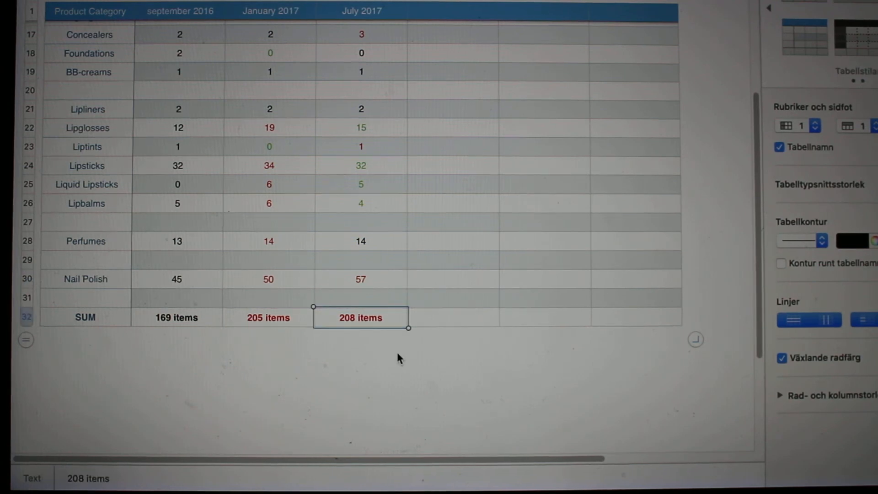